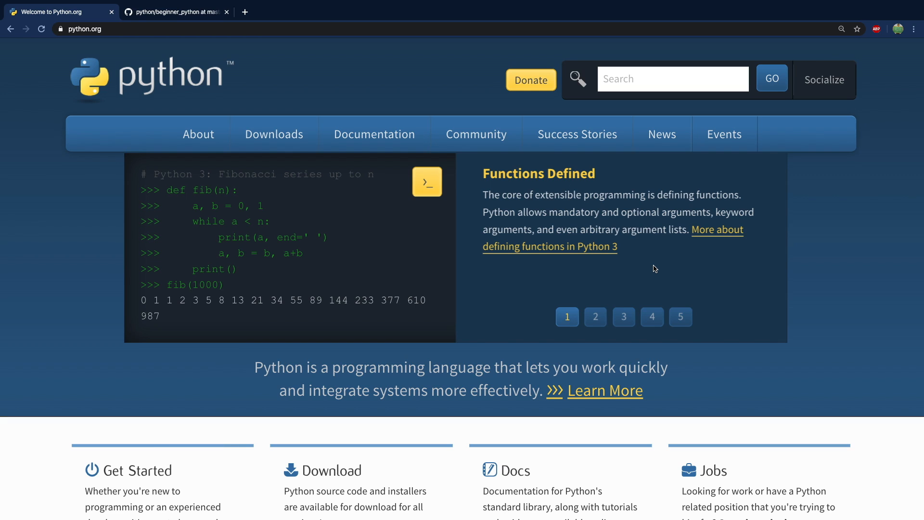
pyautogui.moveTo(500, 179)
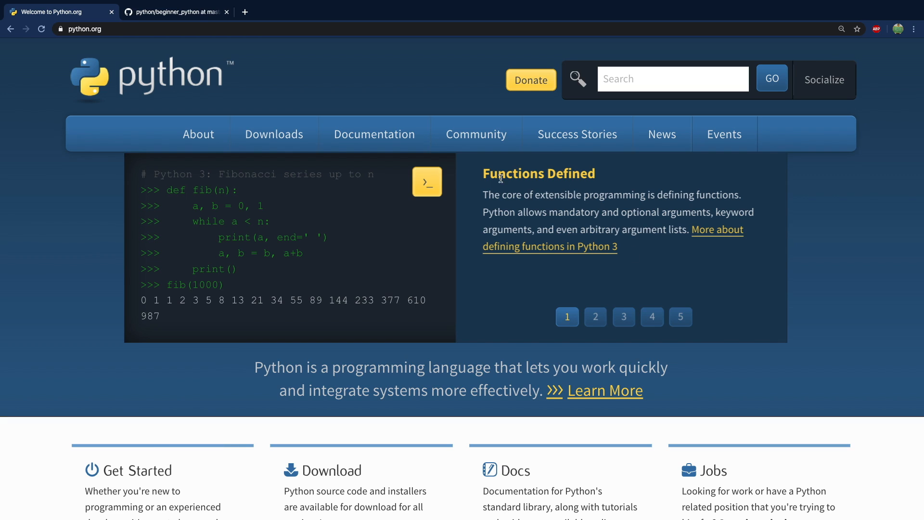
# Switch to the example-code repository and open 02-strings.py in the beginner_python folder
pyautogui.click(175, 11)
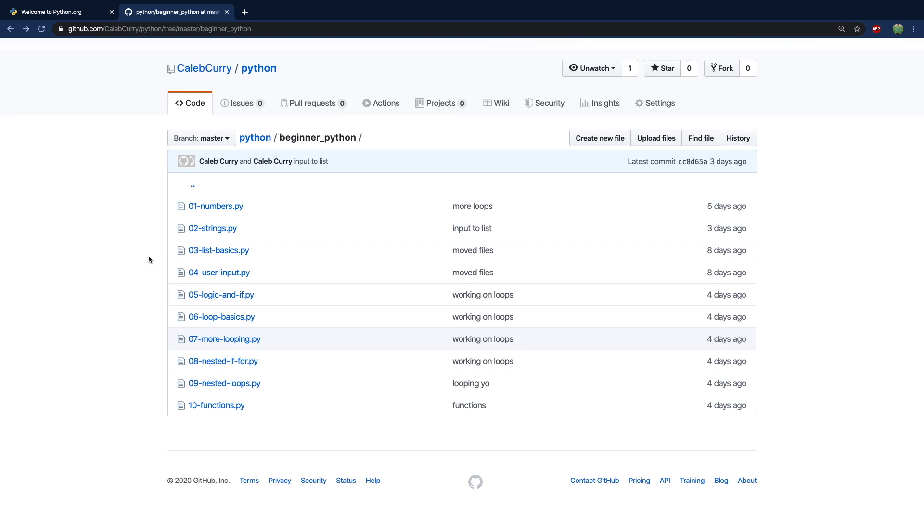
pyautogui.click(211, 228)
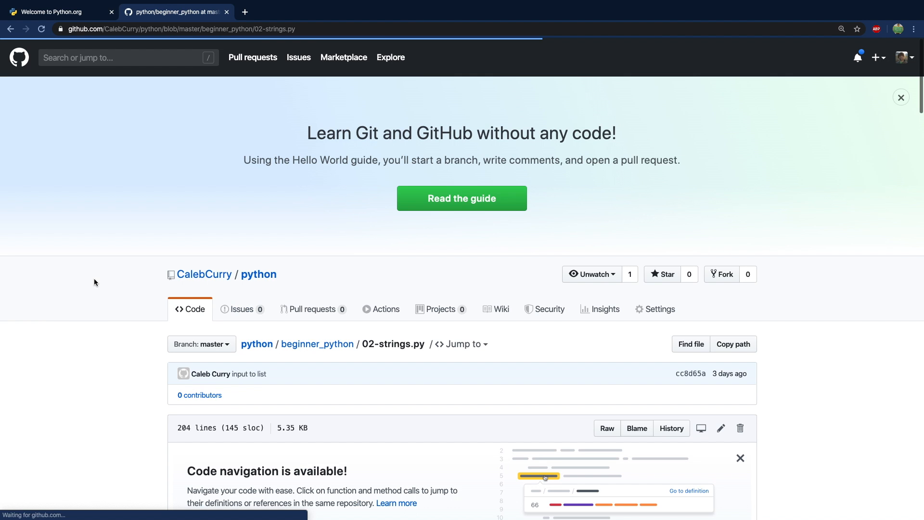
# Read down through the string lessons in 02-strings.py, then back up toward the top
pyautogui.scroll(-3)
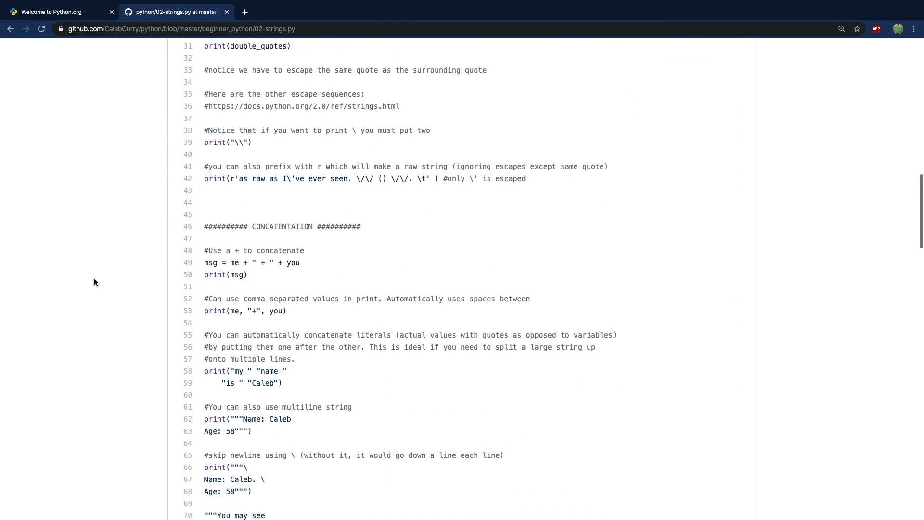
pyautogui.scroll(-3)
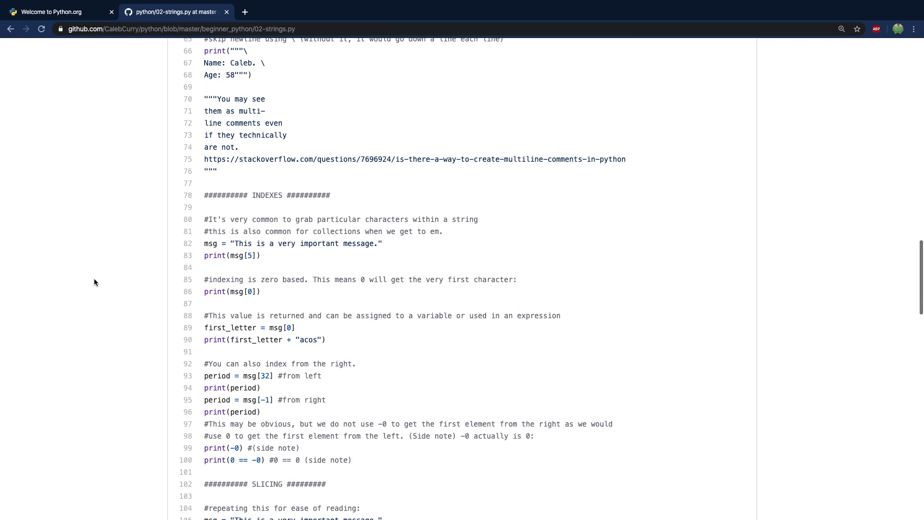
pyautogui.scroll(-3)
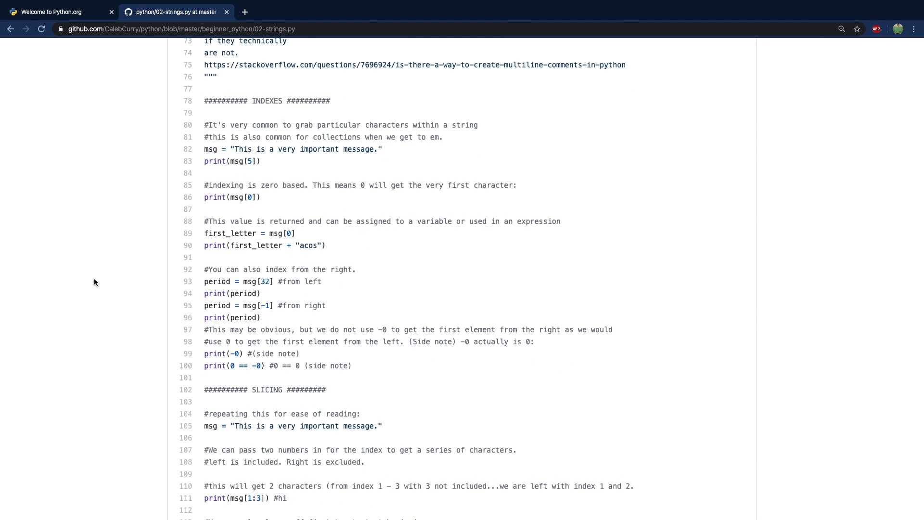
pyautogui.scroll(-3)
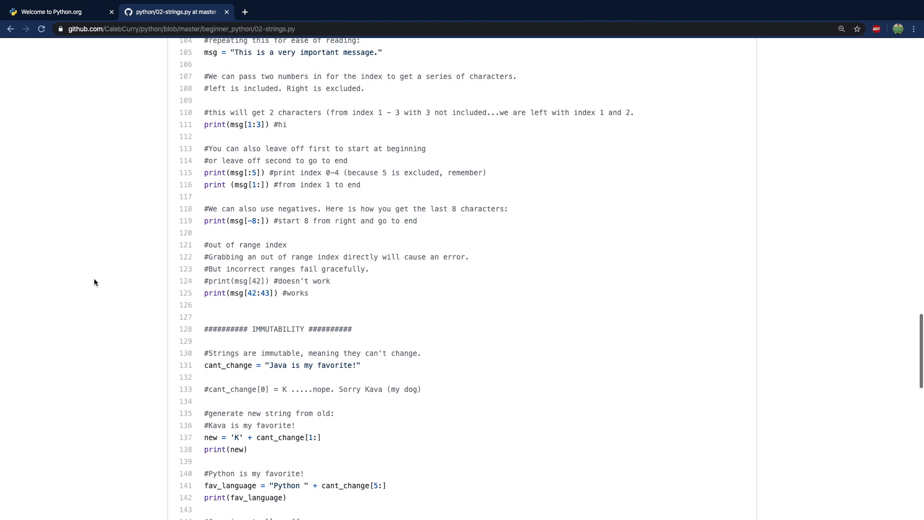
pyautogui.scroll(3)
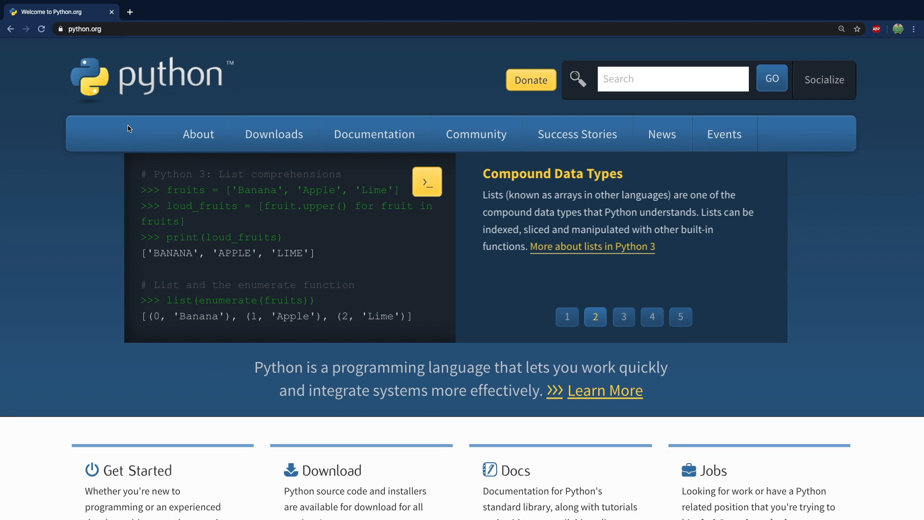
pyautogui.moveTo(80, 254)
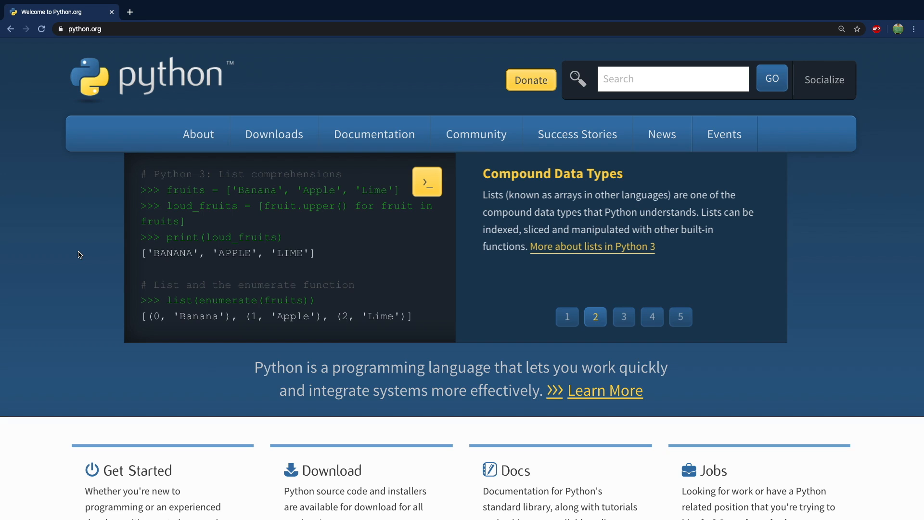
# Advance the python.org homepage carousel through the arithmetic and input/output code examples
pyautogui.click(624, 317)
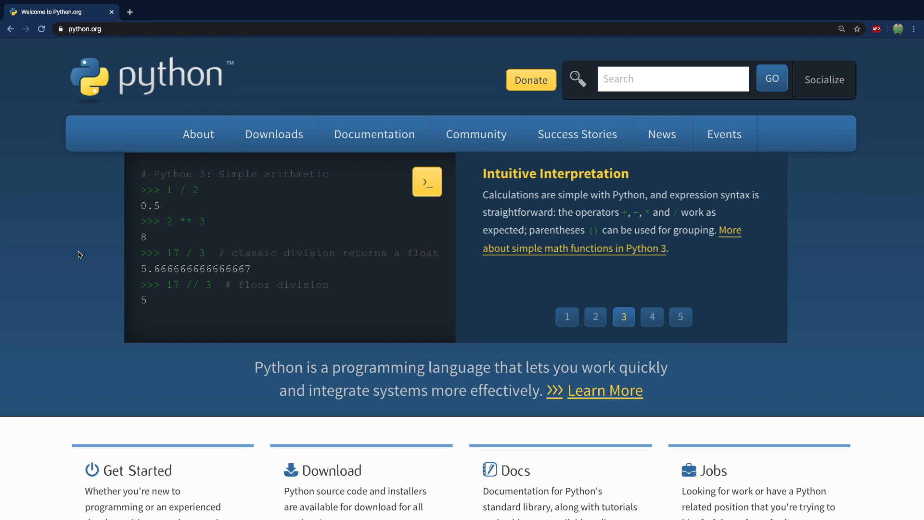
pyautogui.click(651, 317)
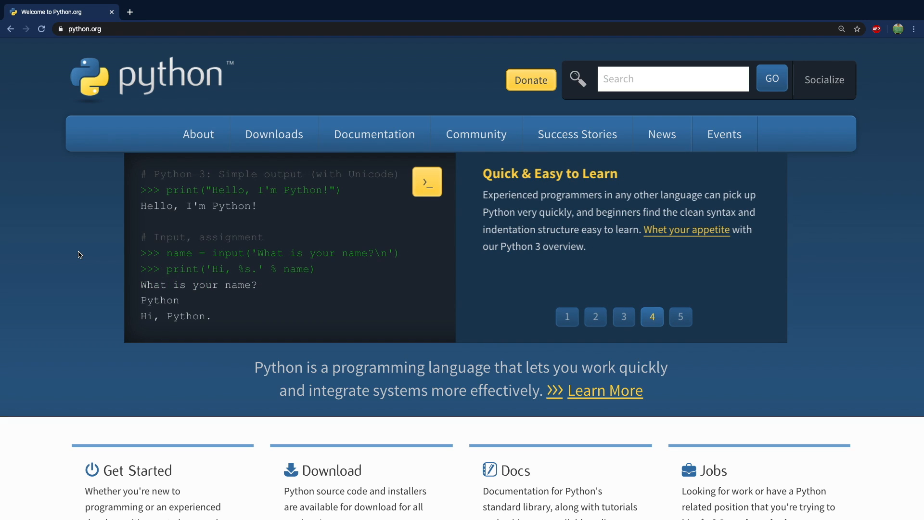